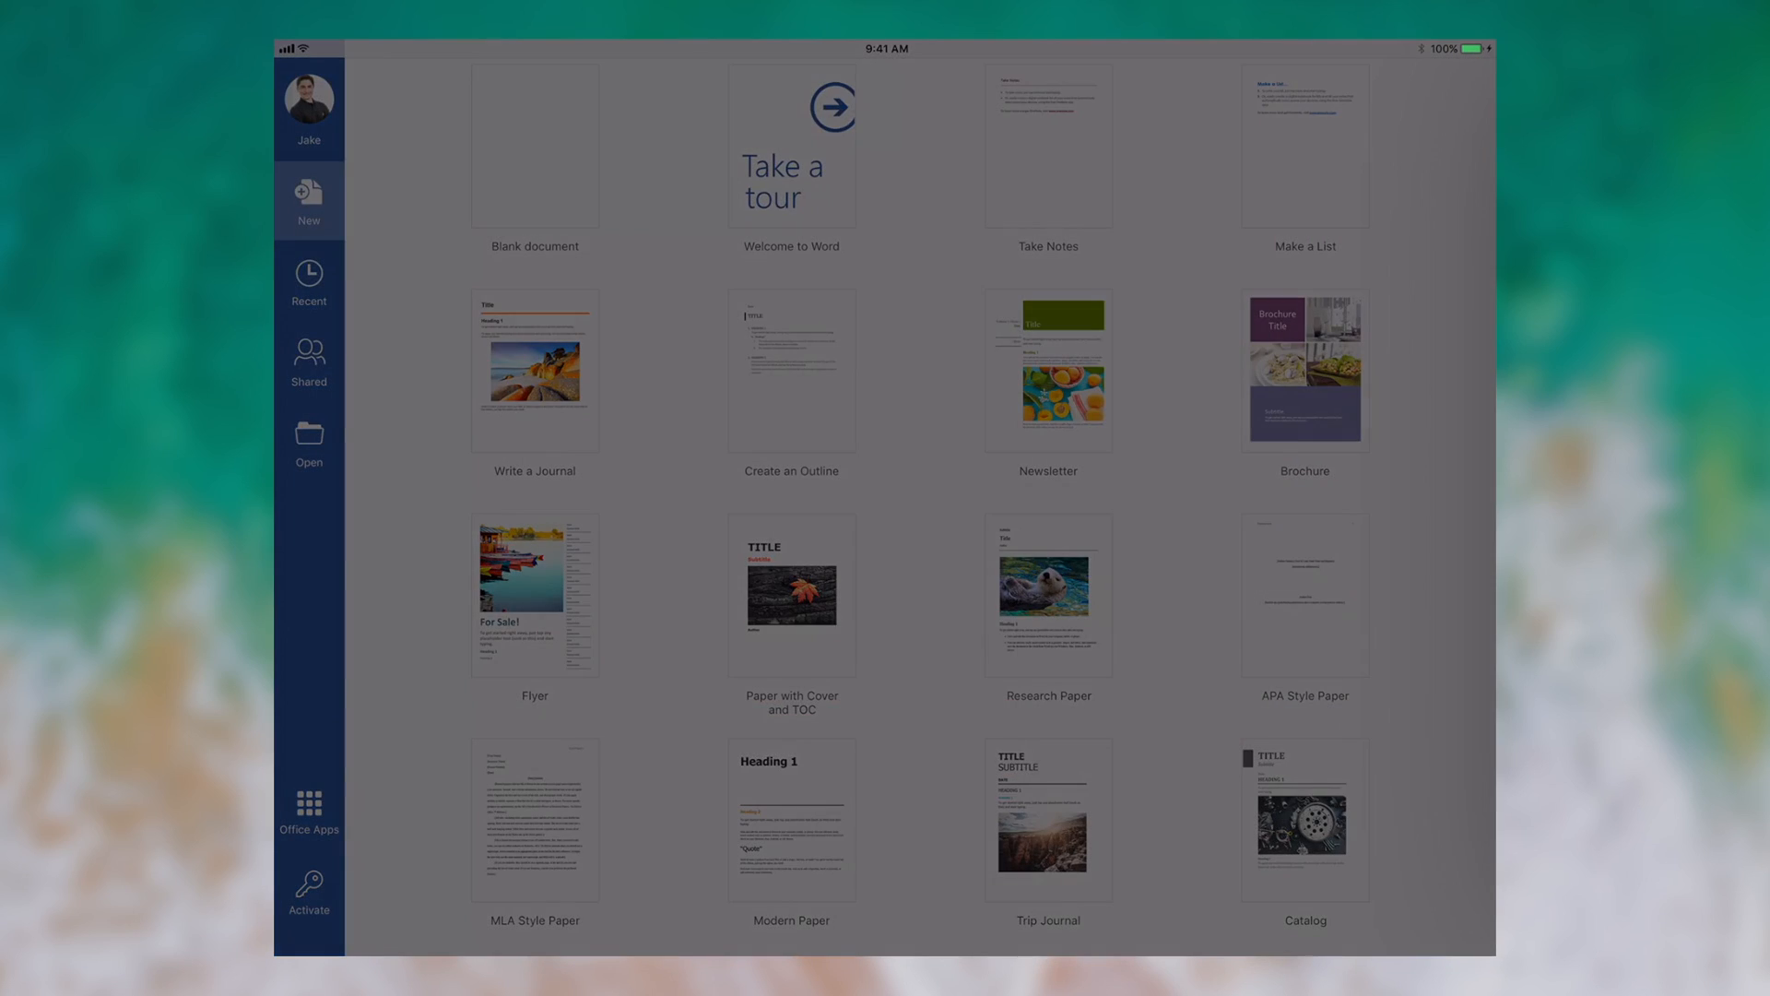
# Create a blank Word document and type 'iOS 11' on its first line
pyautogui.click(534, 146)
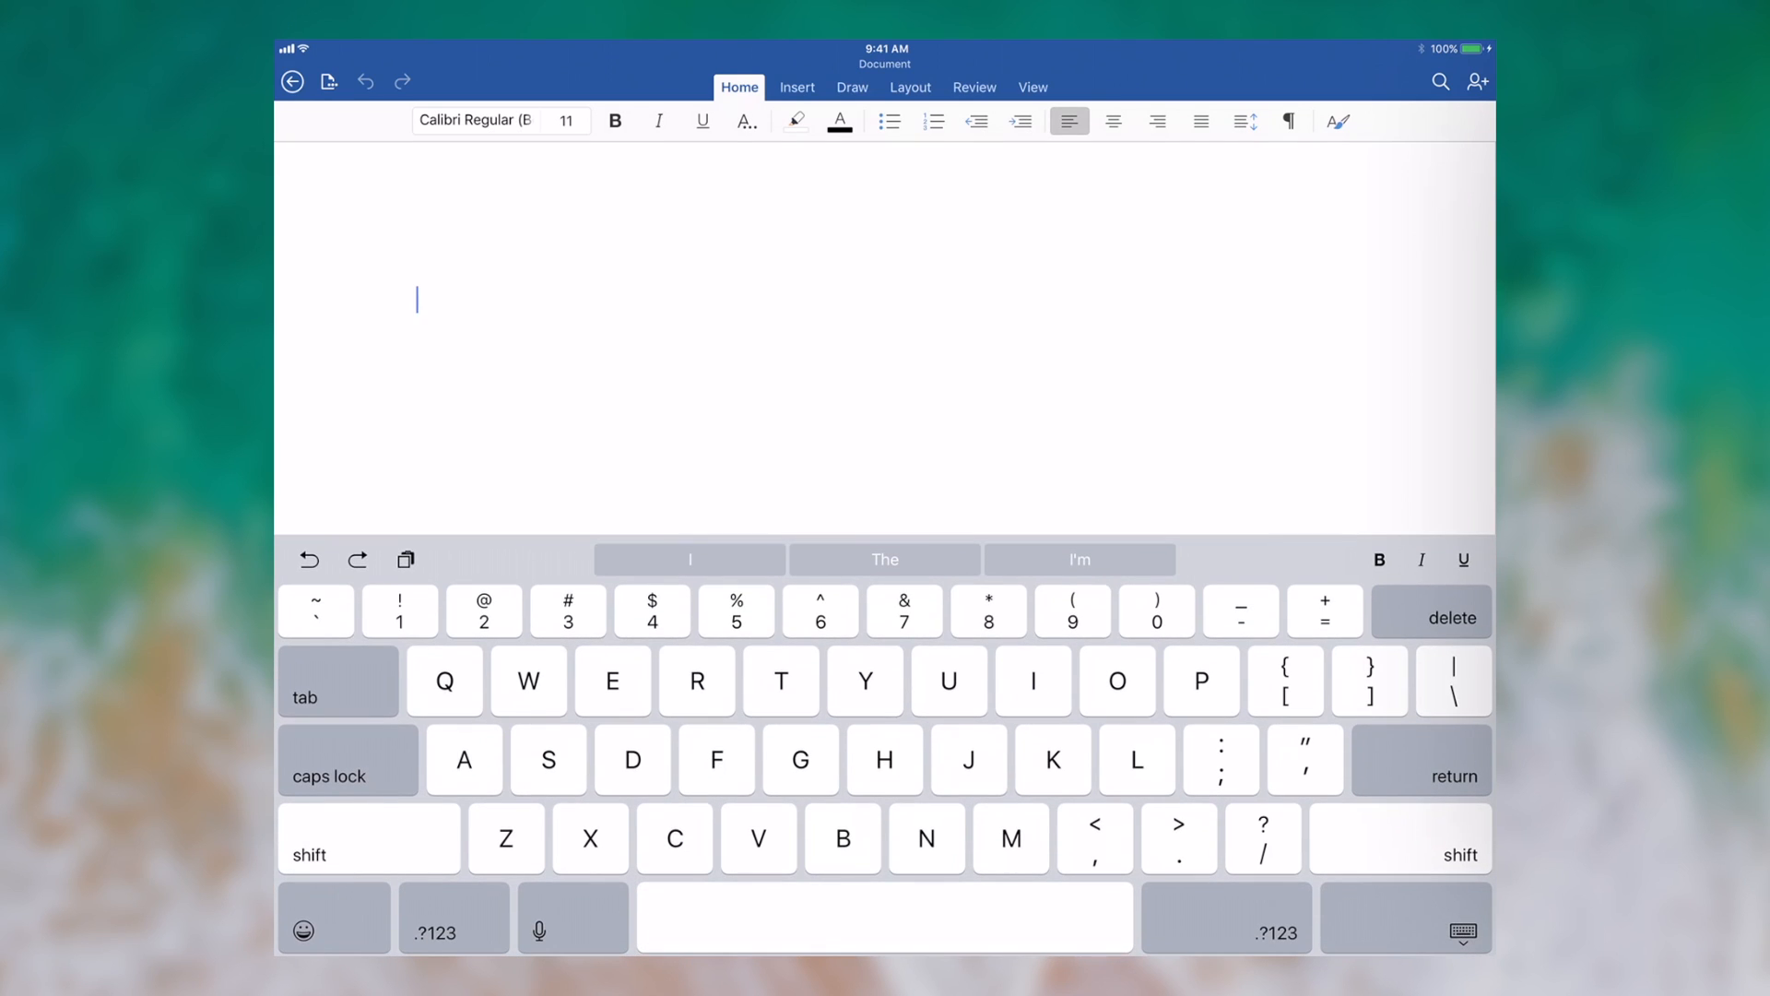
pyautogui.click(367, 854)
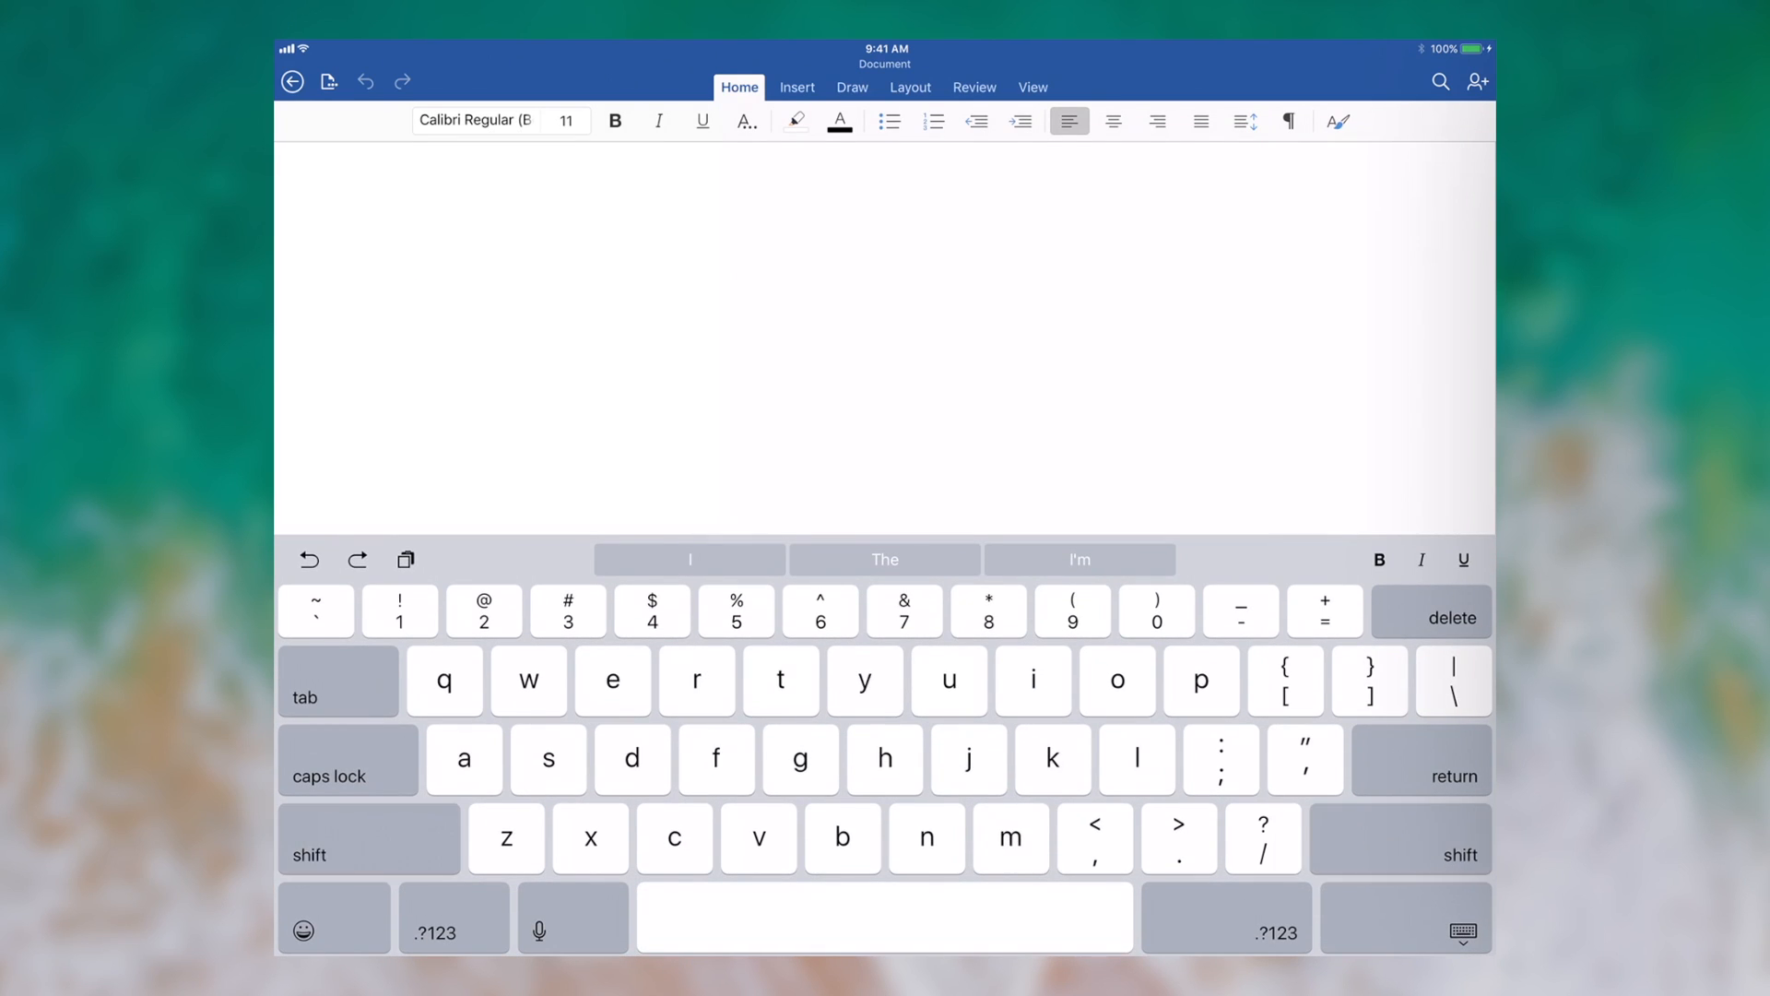
pyautogui.write('iOS')
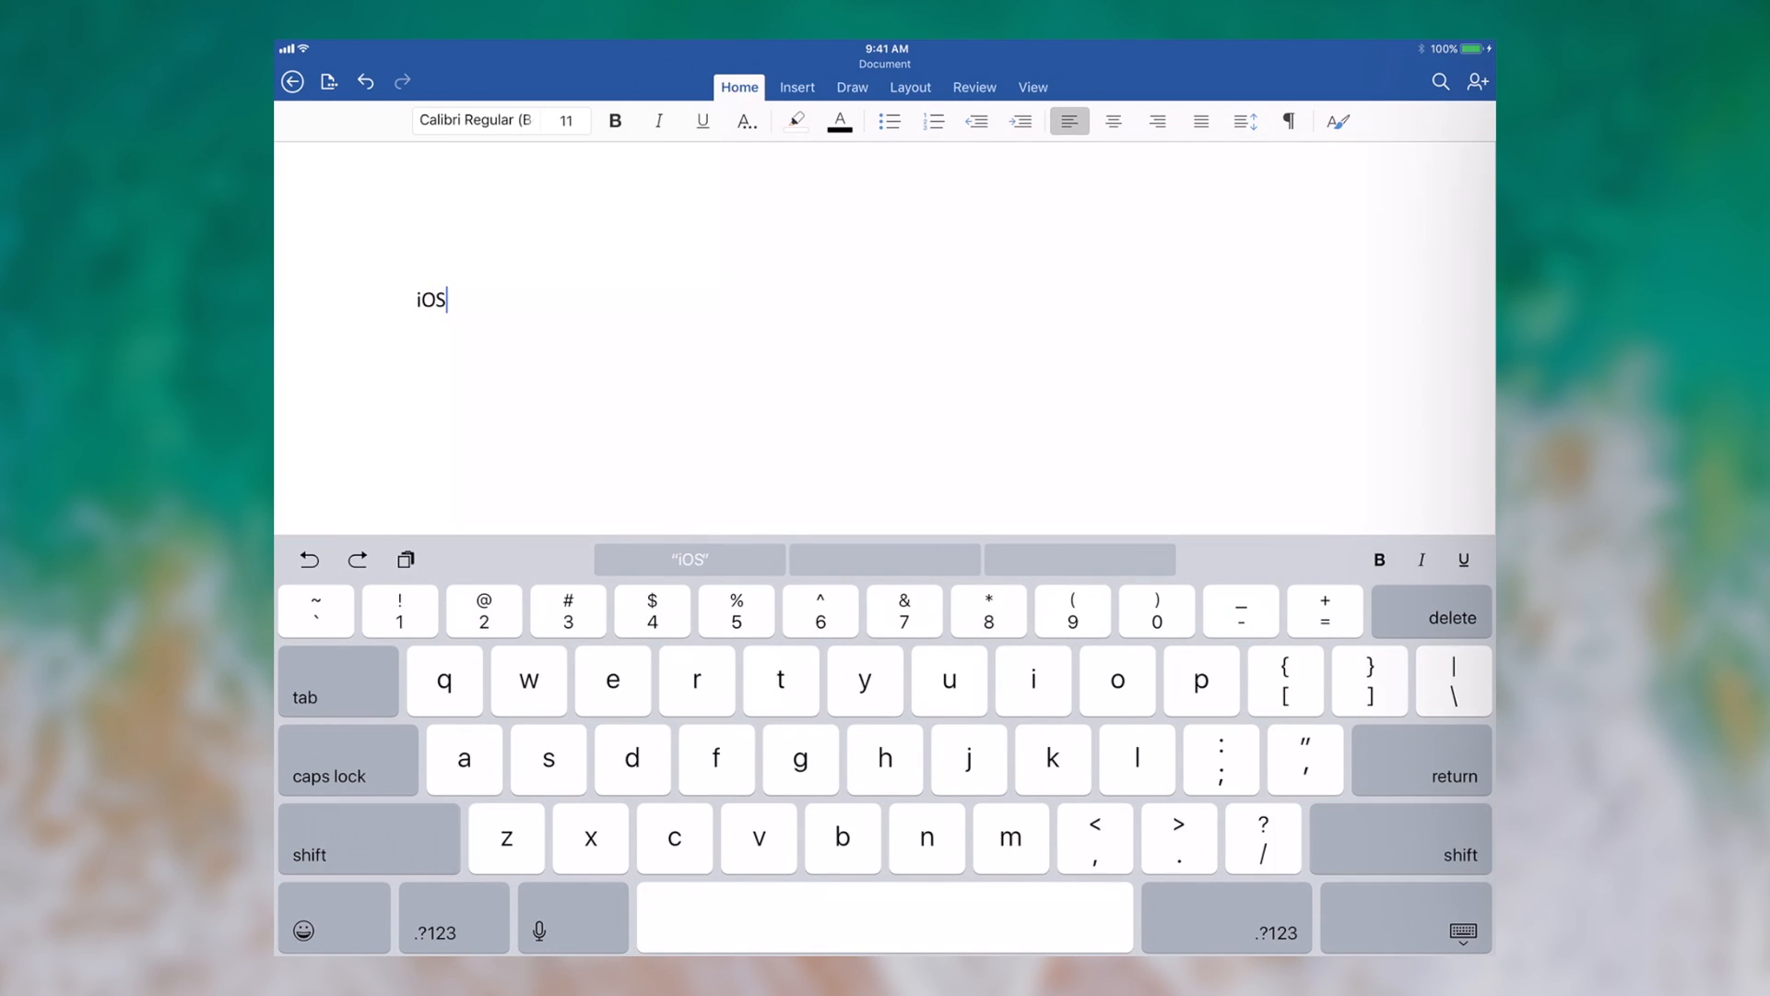
pyautogui.write('11')
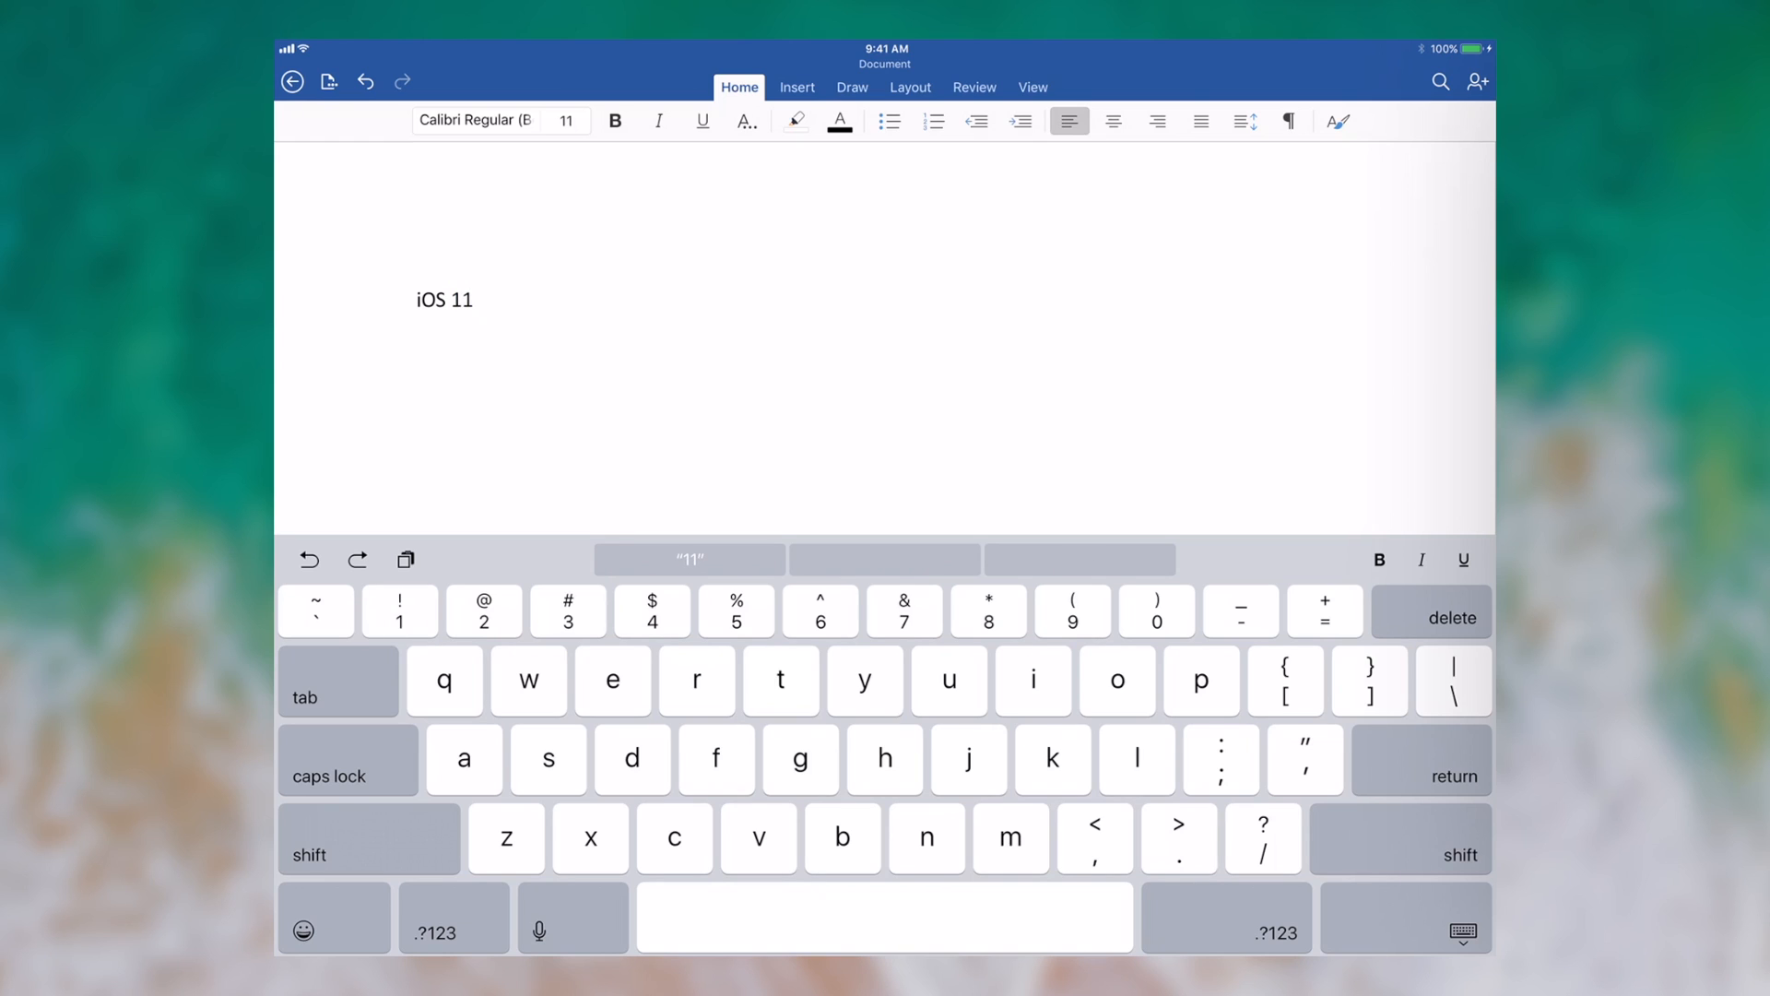
# Save the document to the iPad under the name 'iOS 11 Demo'
pyautogui.click(328, 81)
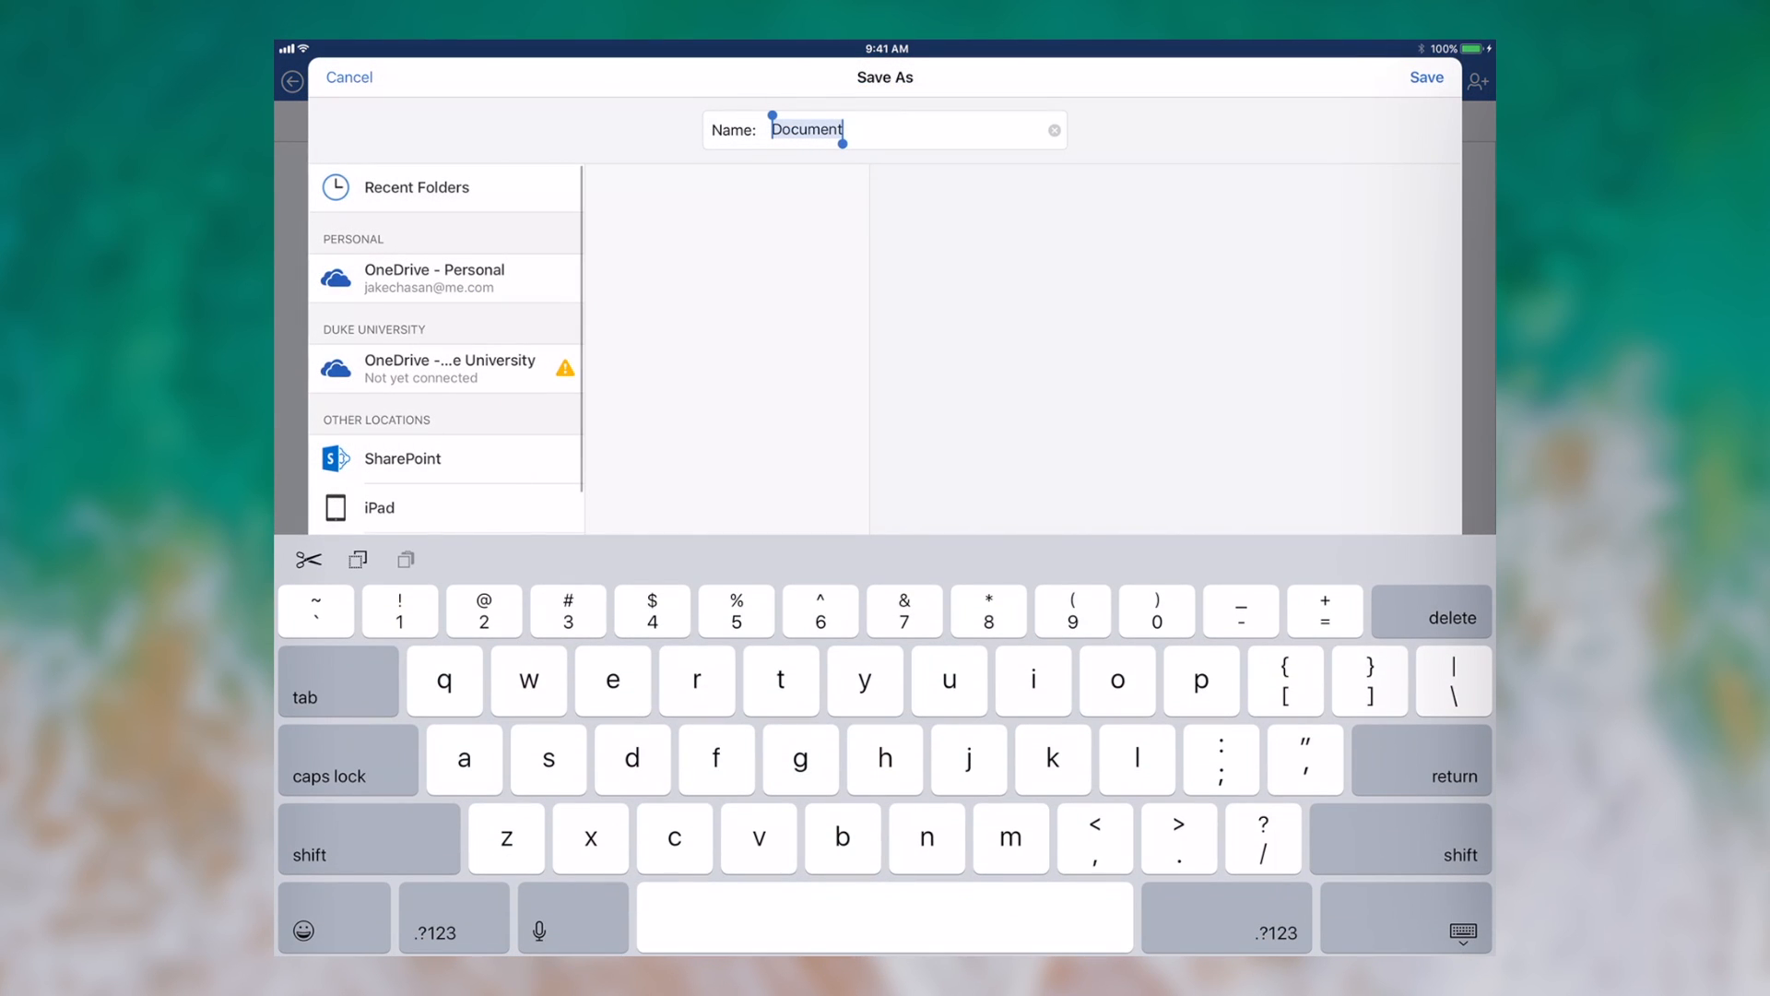
pyautogui.write('iOS')
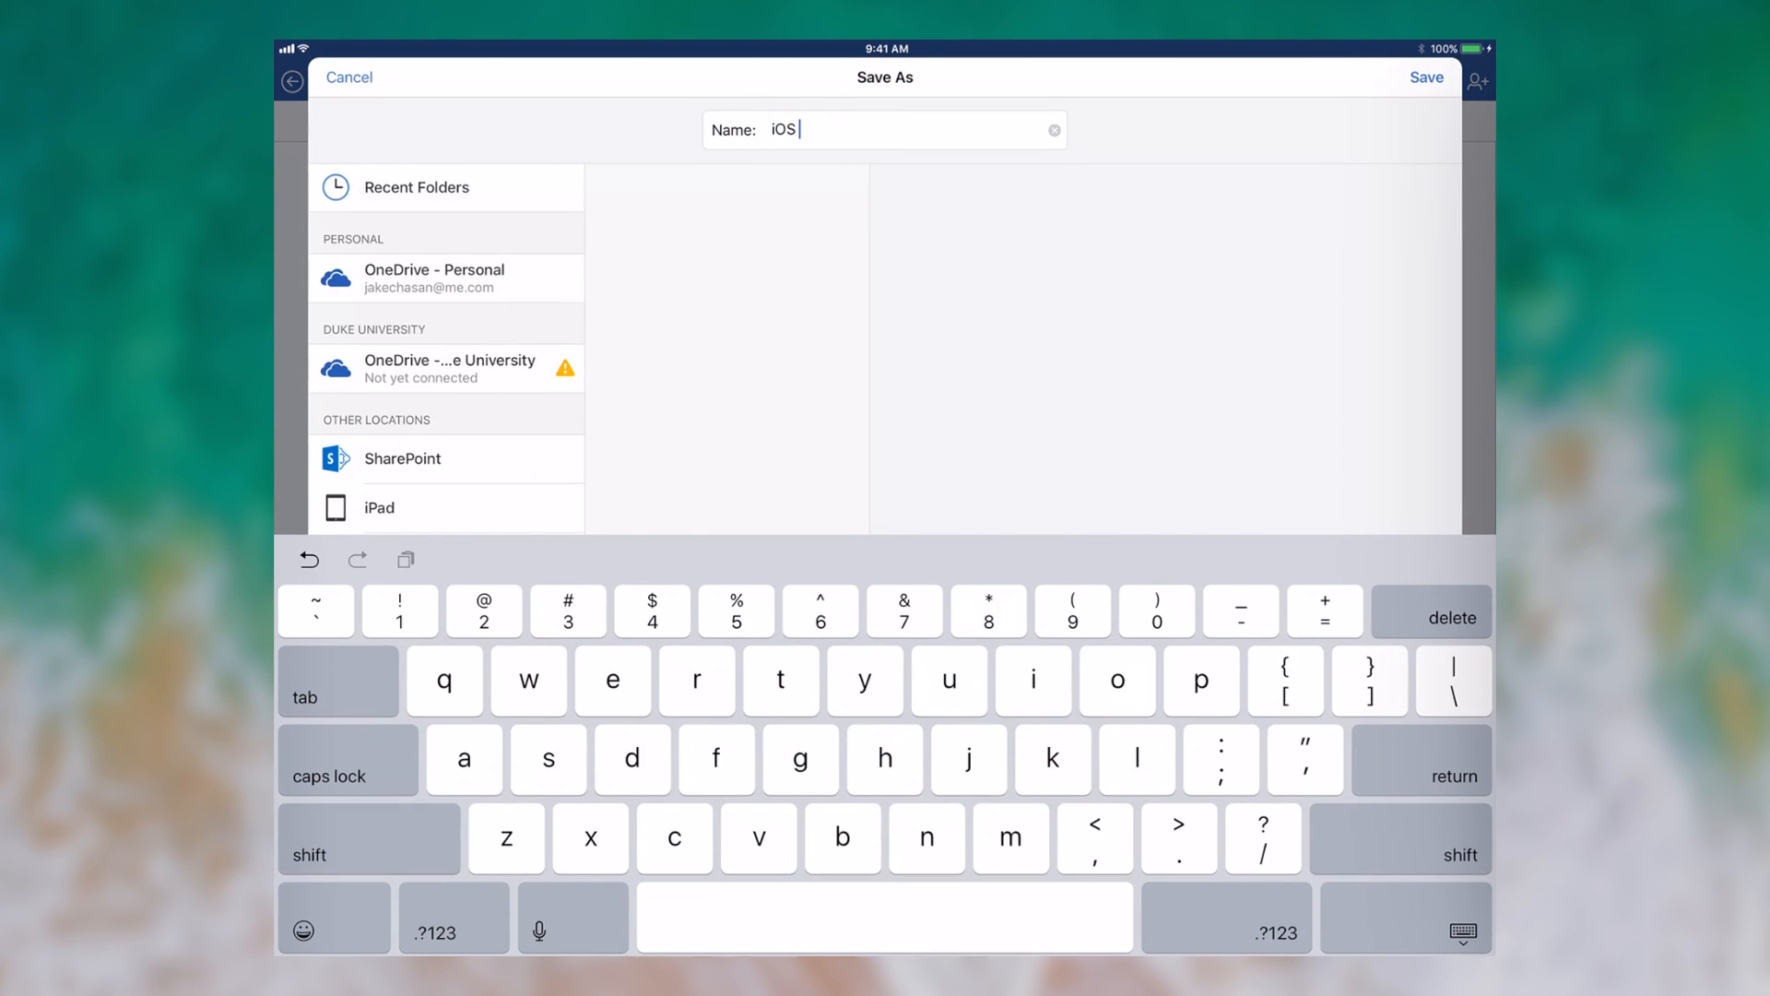
pyautogui.write('11 Demo')
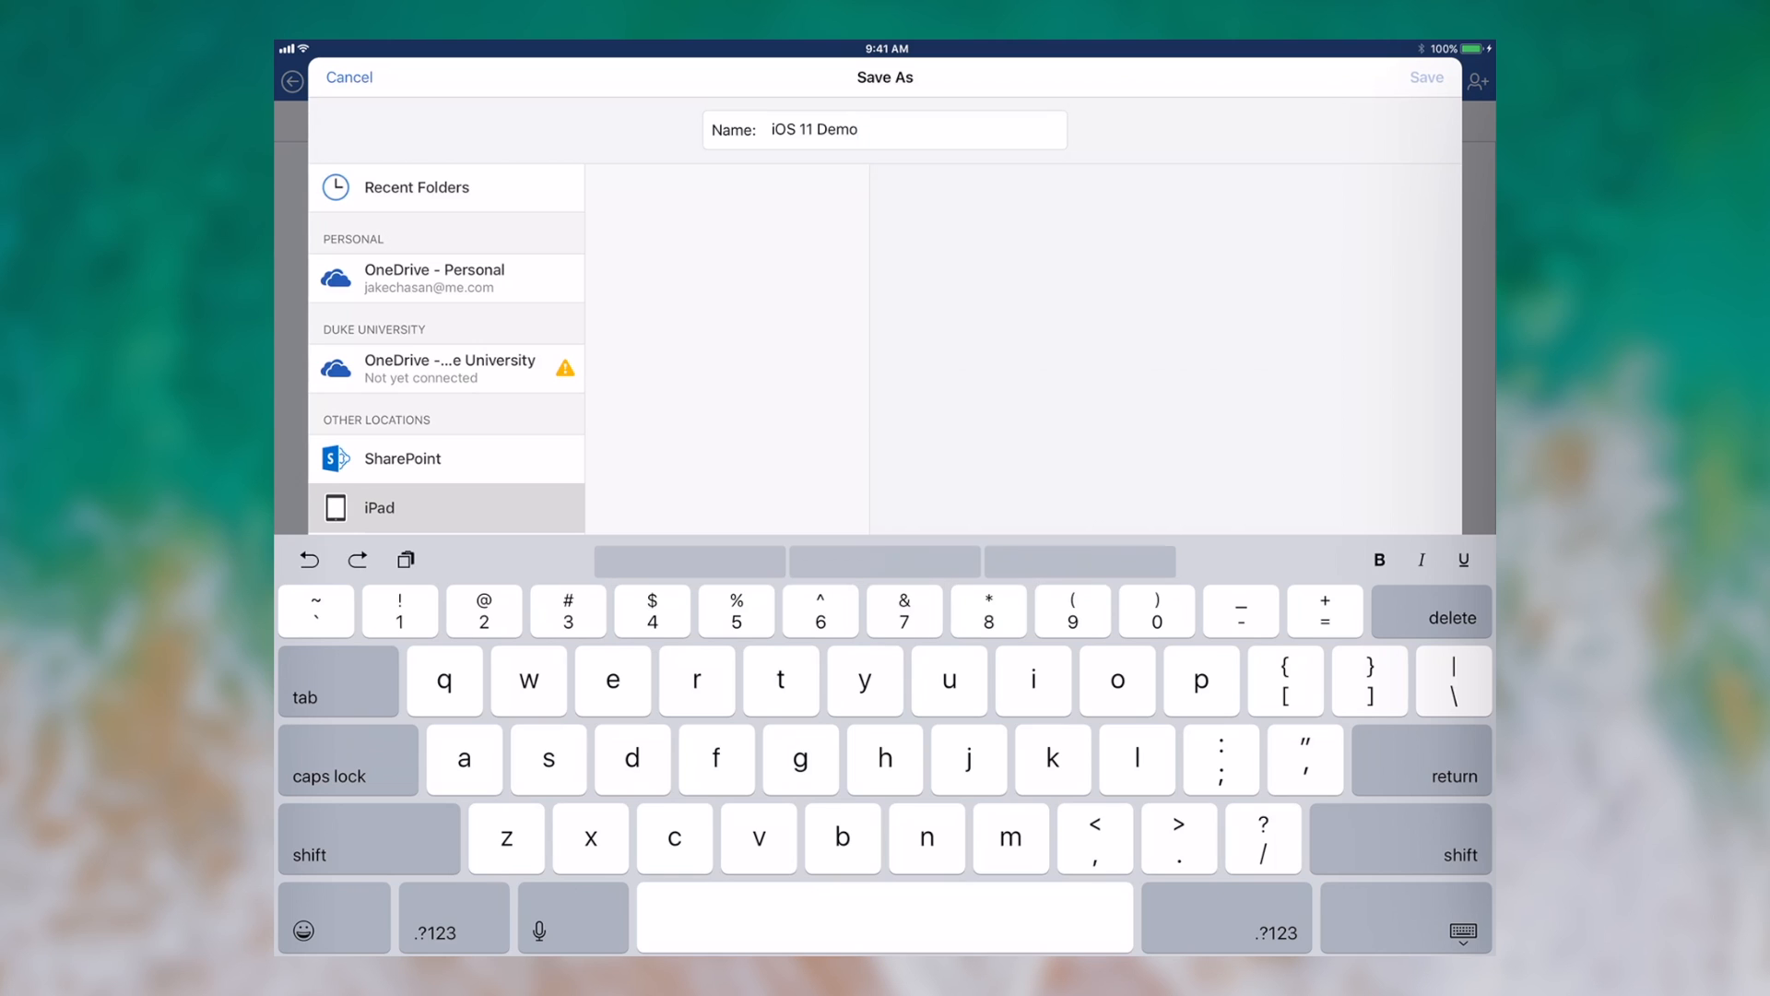
pyautogui.click(1427, 76)
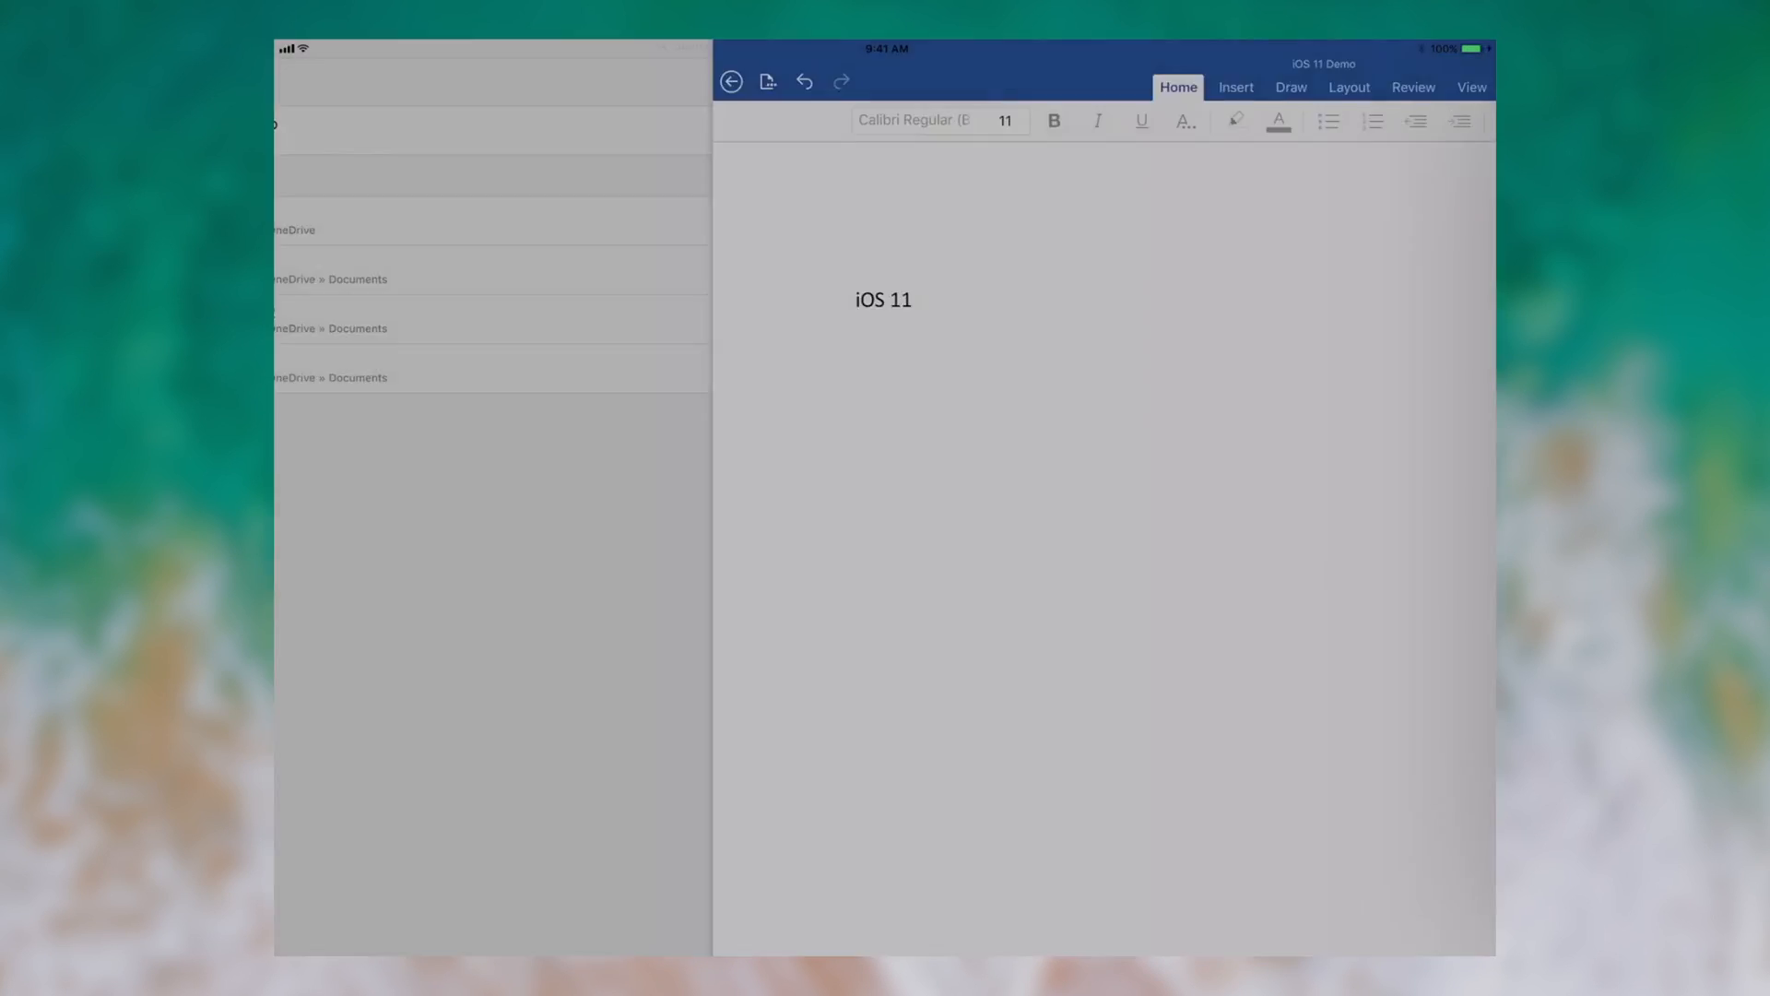
# Return to Recent files and reopen 'iOS 11 Demo' by browsing iCloud Drive
pyautogui.click(730, 81)
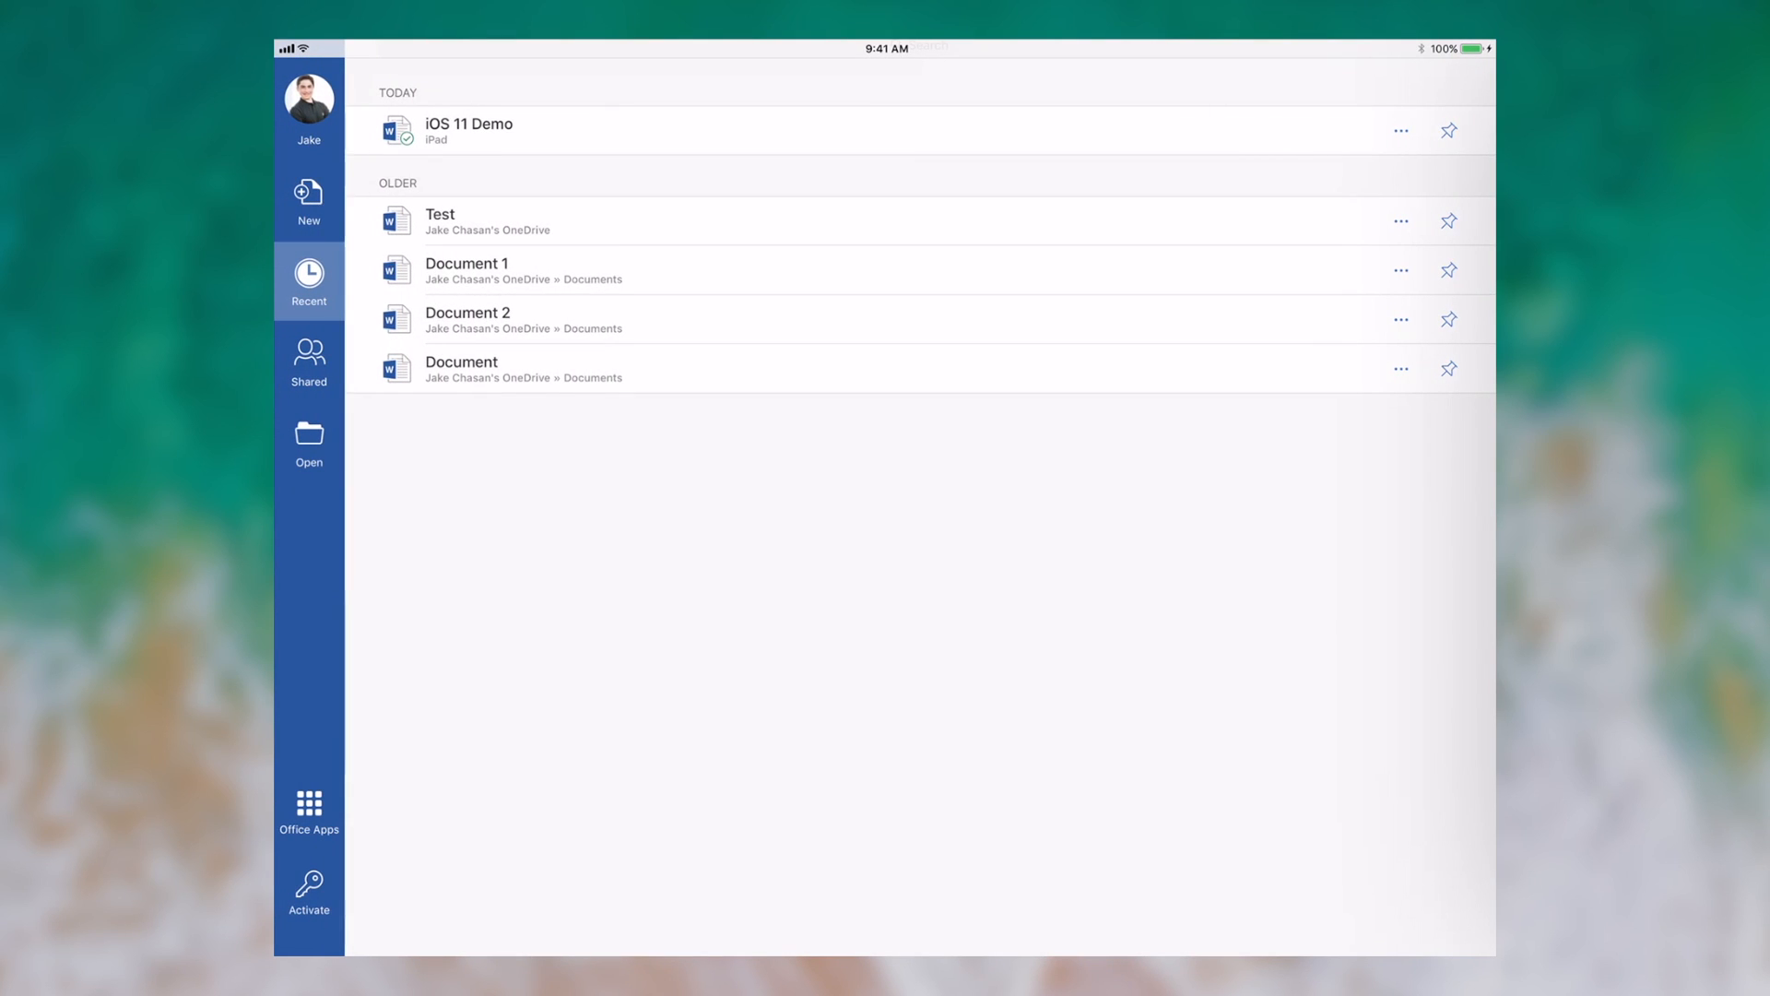
pyautogui.click(308, 443)
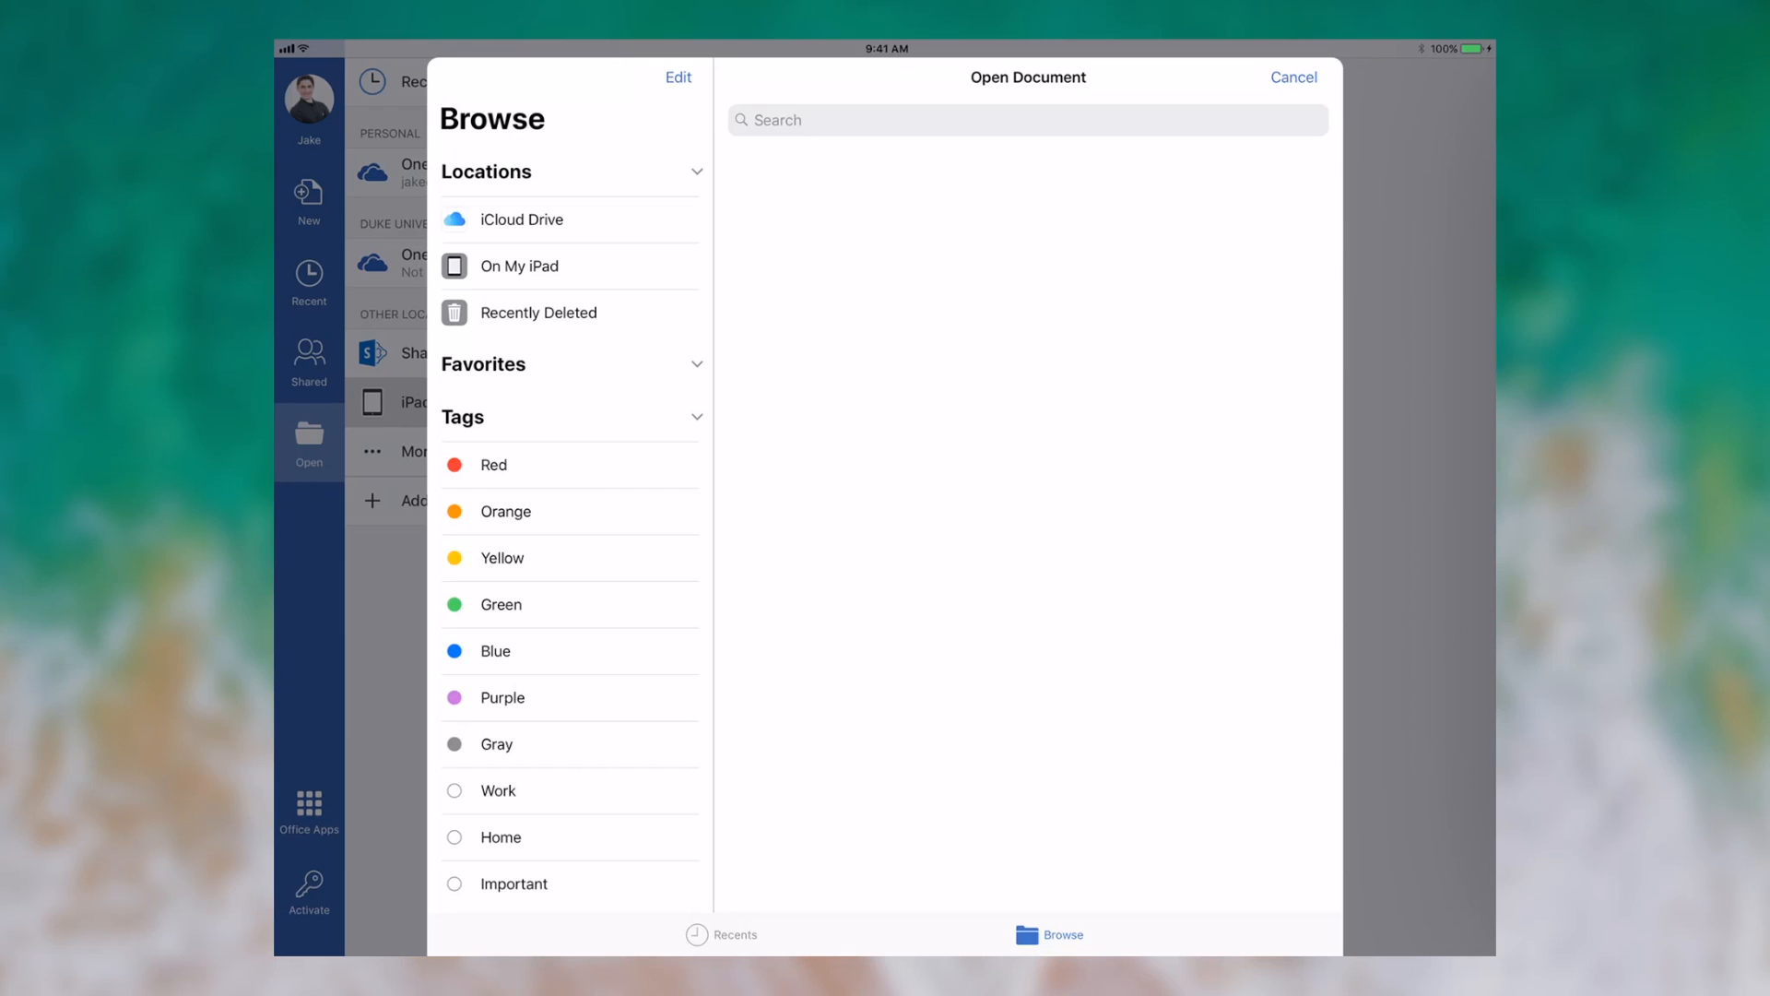
pyautogui.click(520, 220)
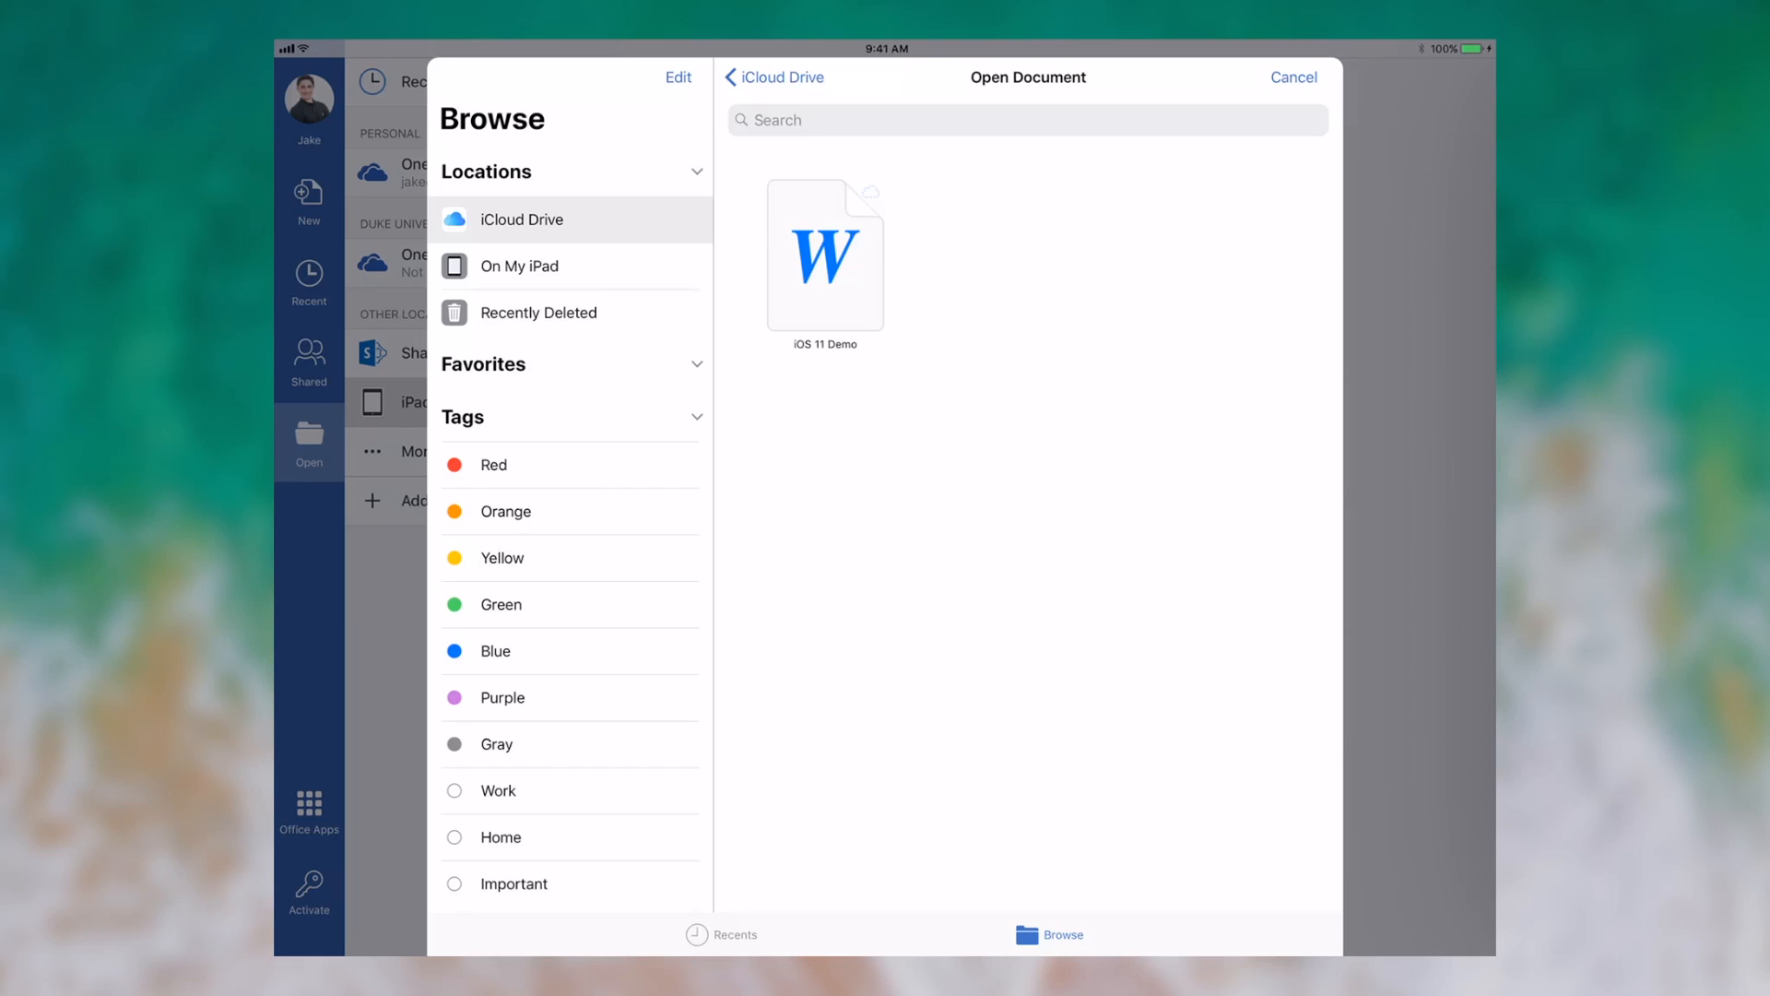
pyautogui.click(1294, 76)
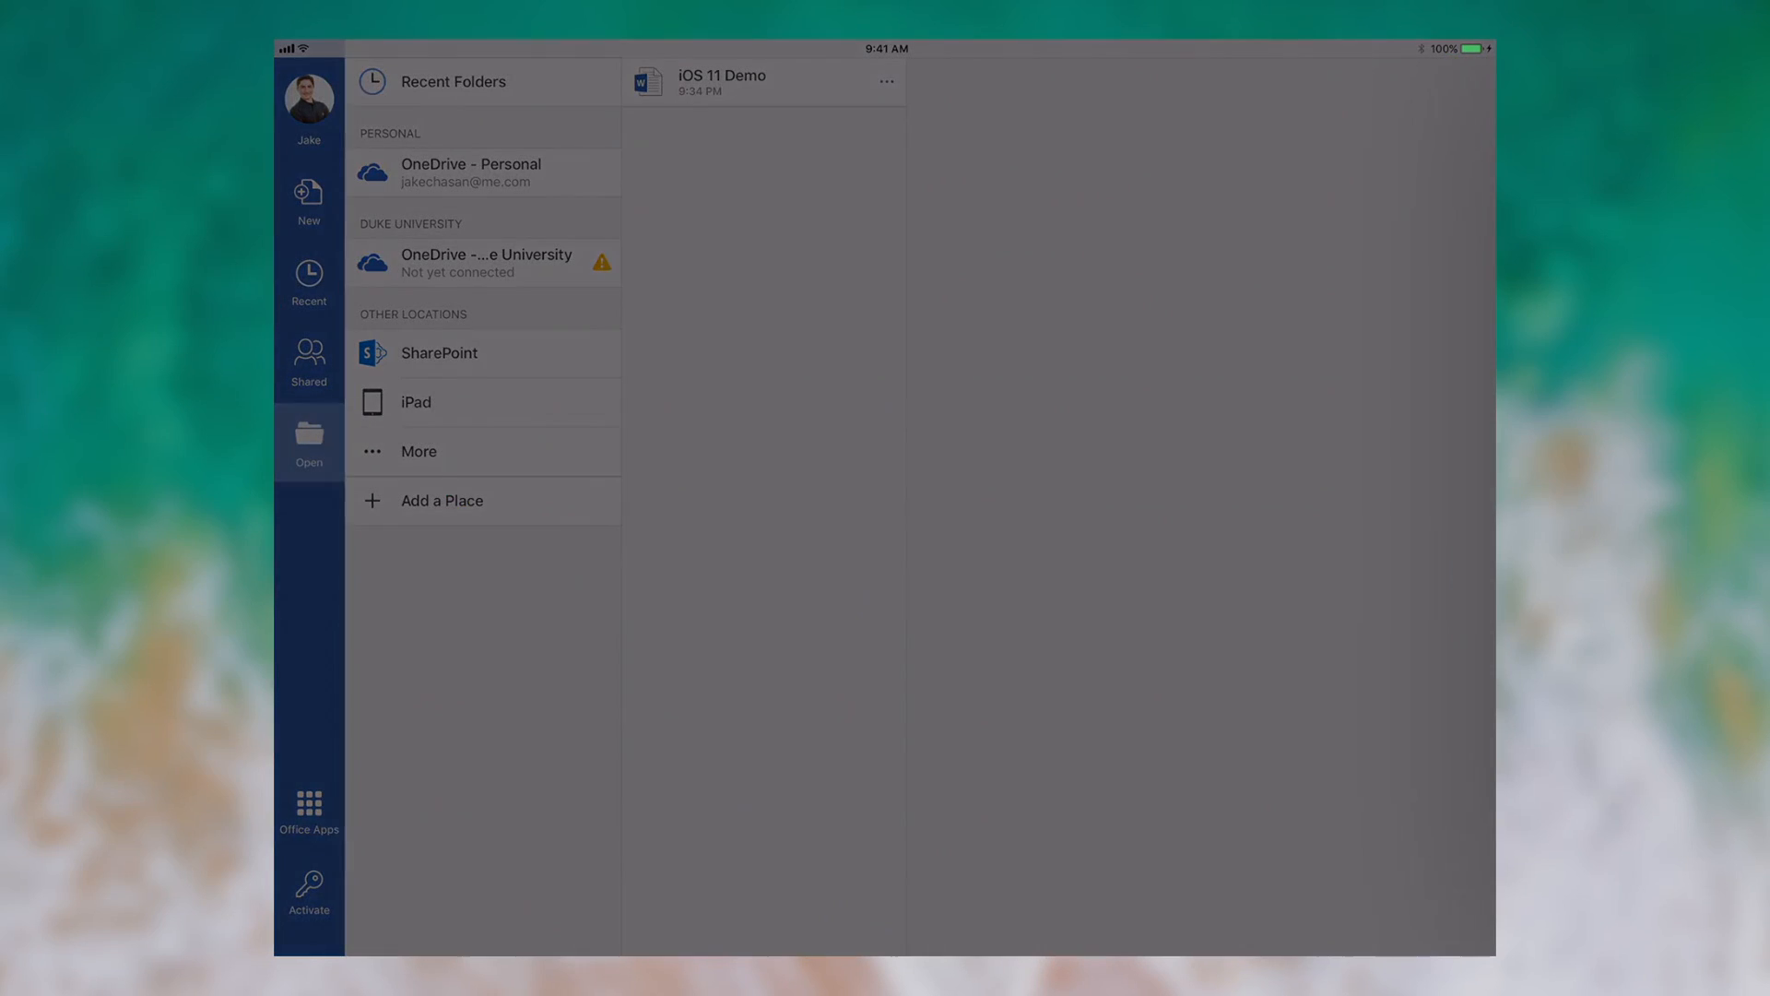
pyautogui.click(722, 82)
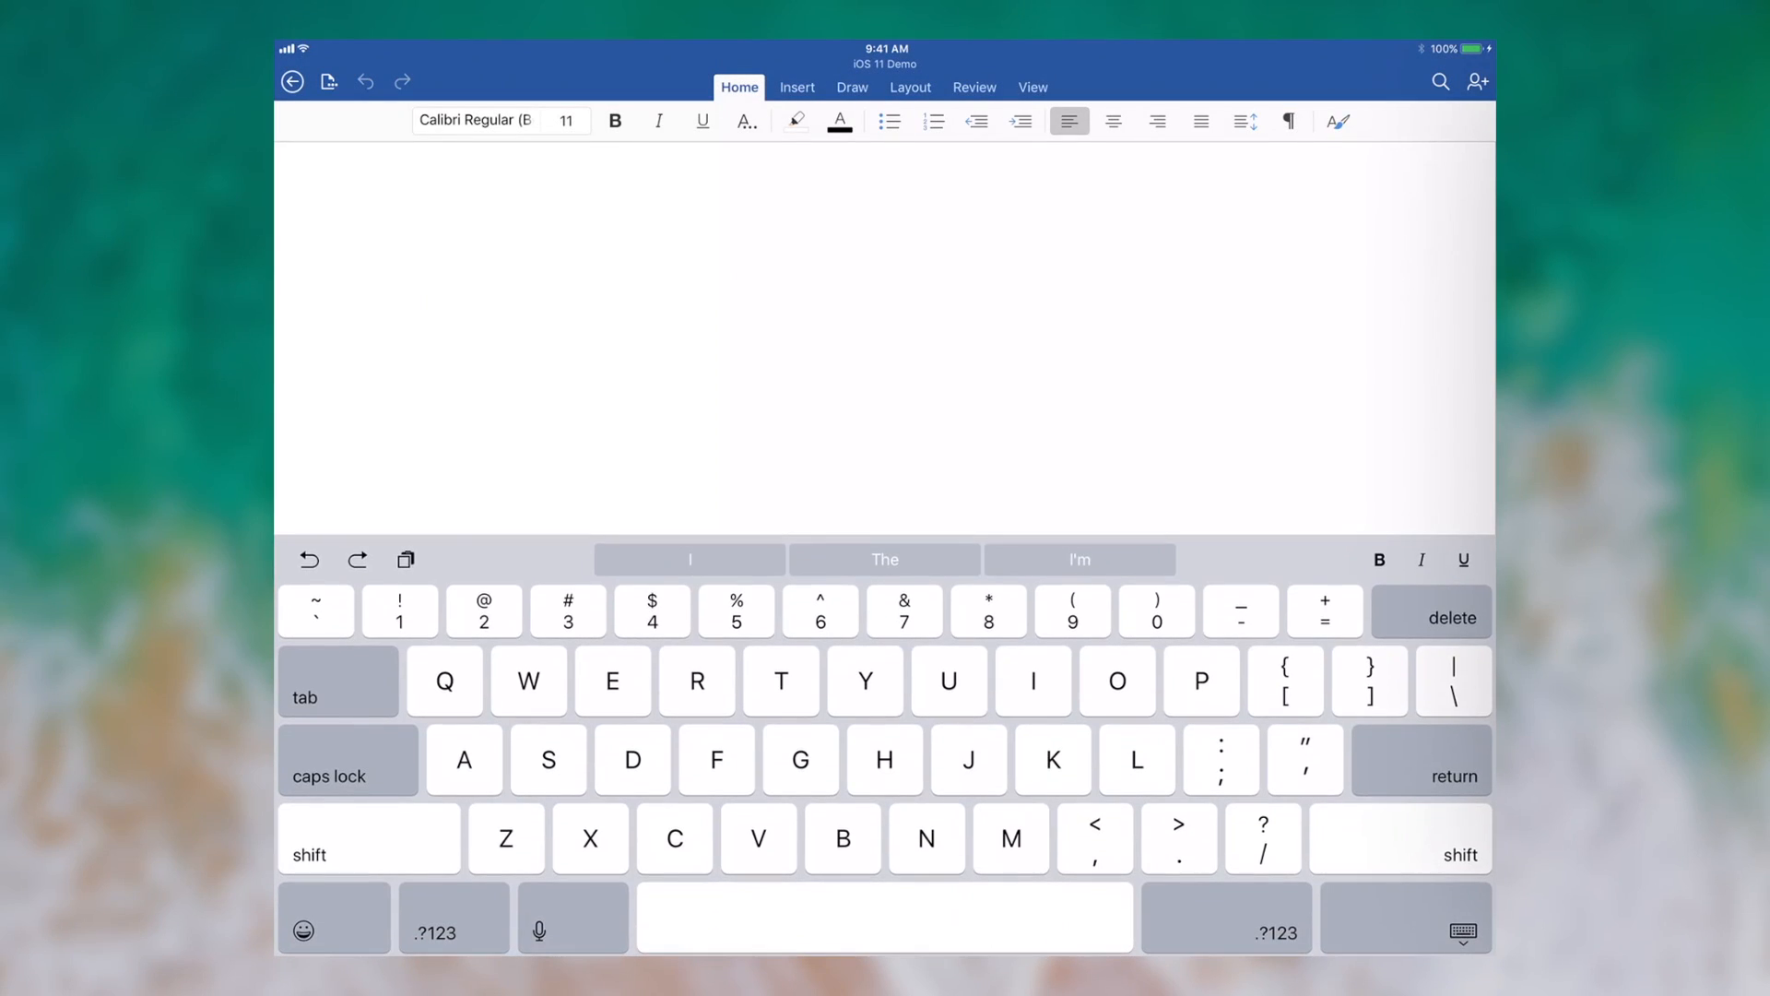
pyautogui.write('iOS 11')
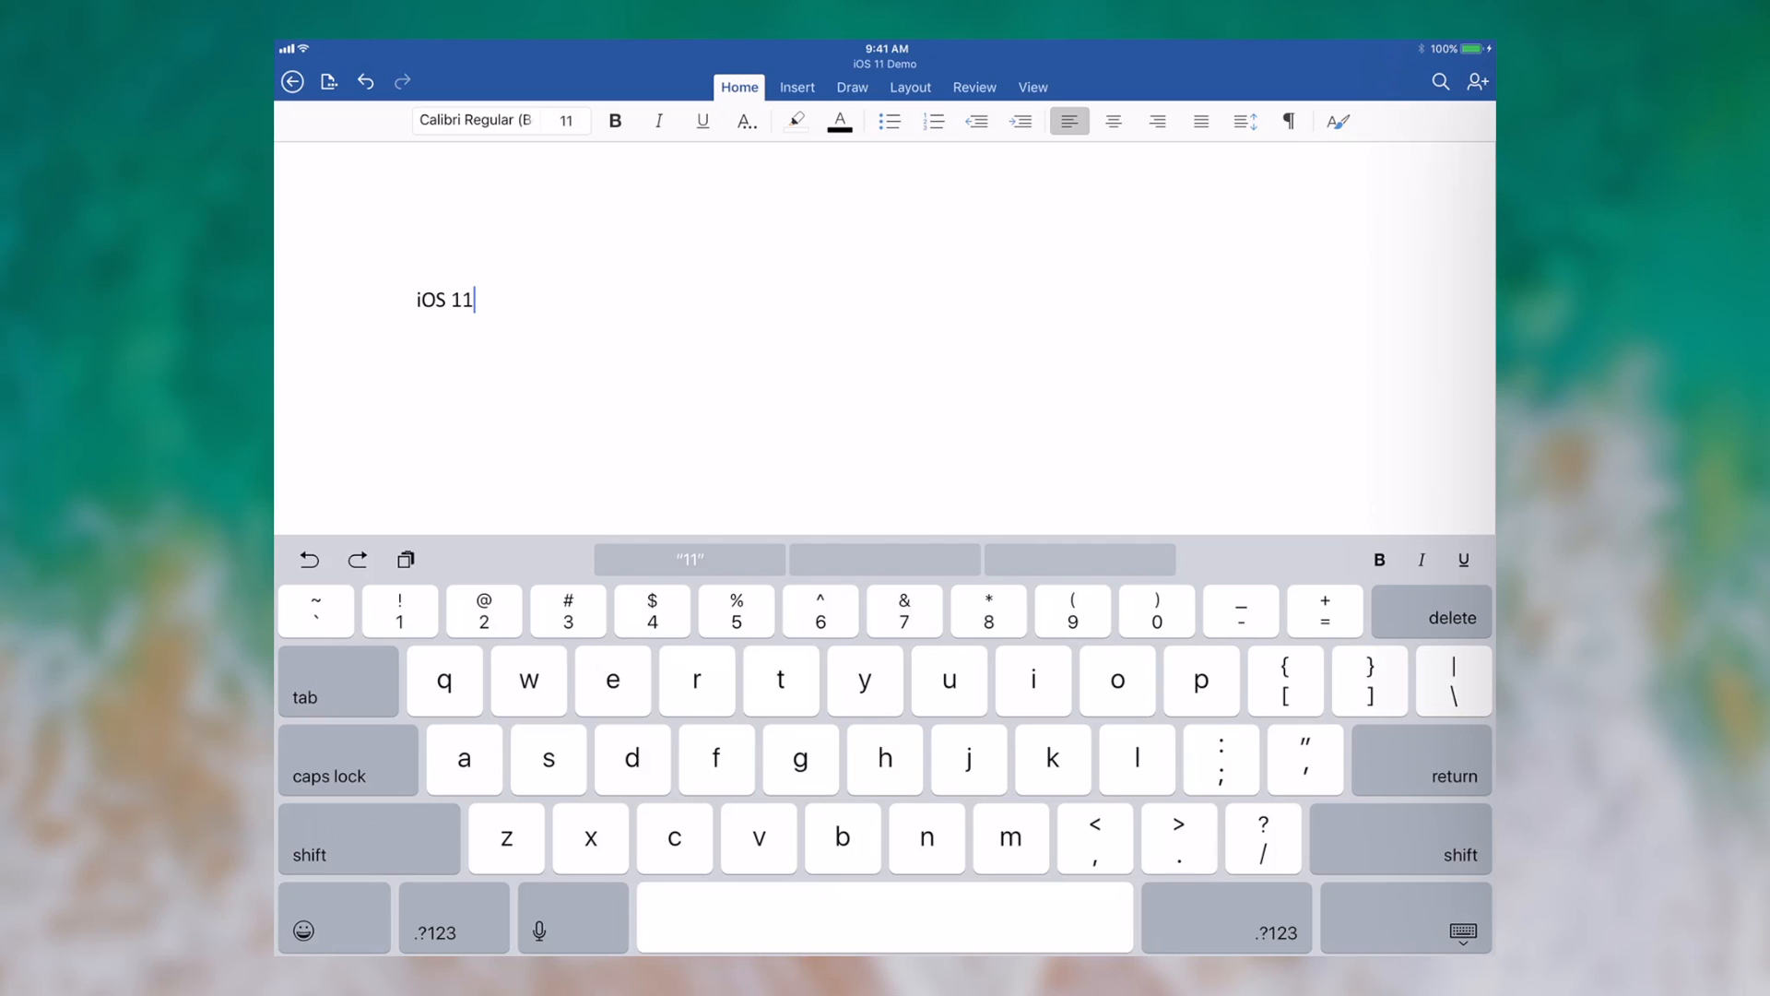